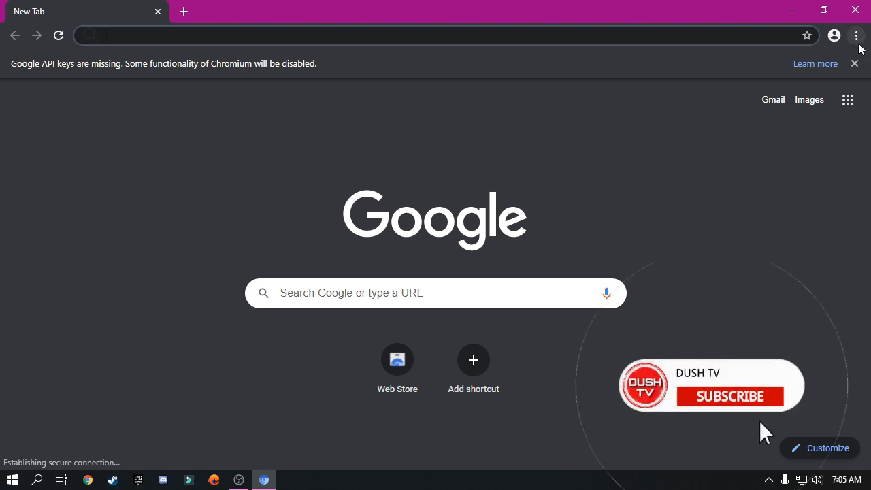
- Clear all-time browsing data from the History page, then close the Settings and History tabs
click(857, 35)
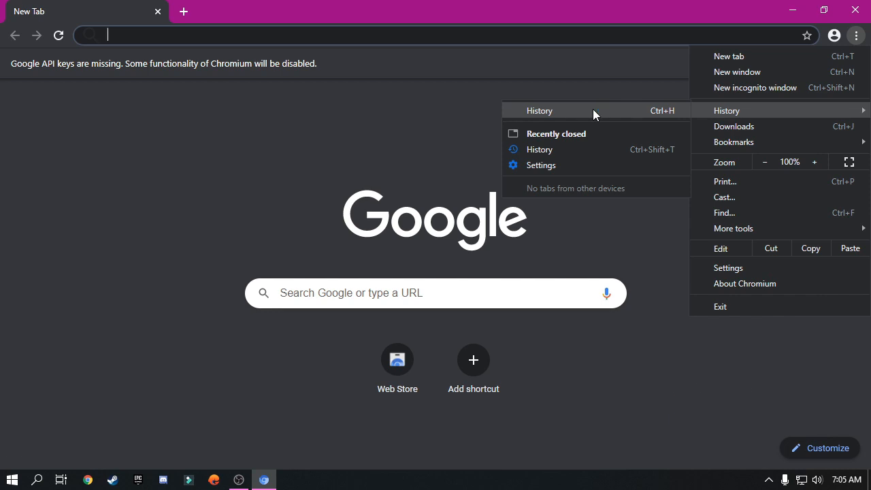
click(540, 149)
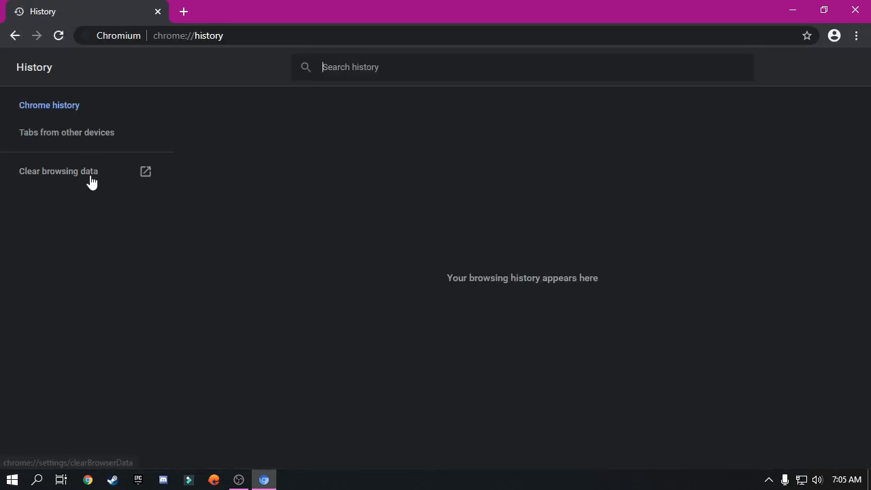
click(59, 171)
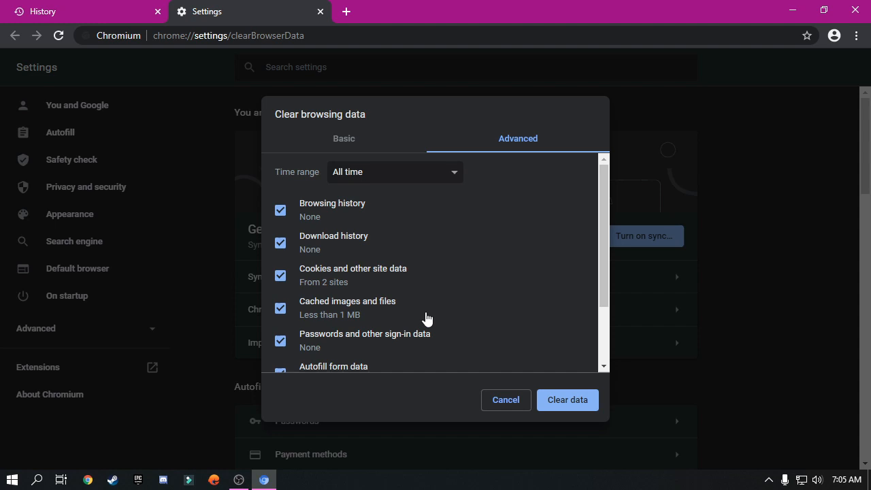
mouse_move(368, 186)
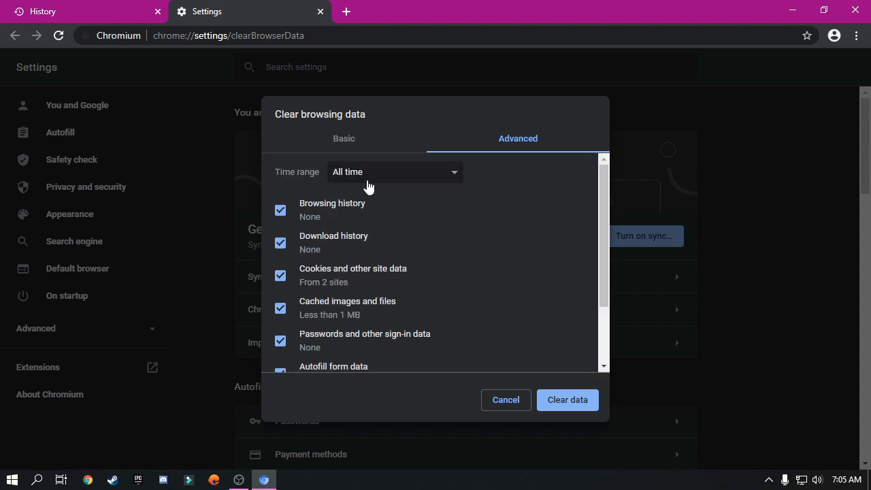
mouse_move(305, 273)
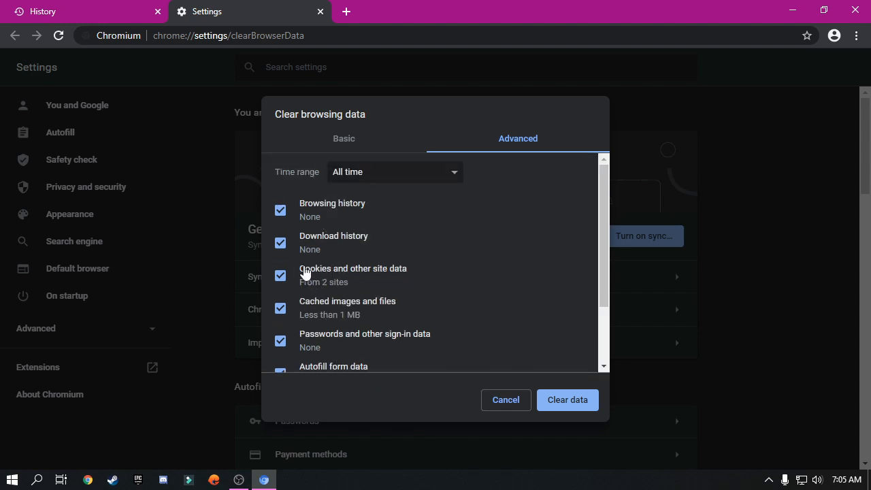
click(506, 400)
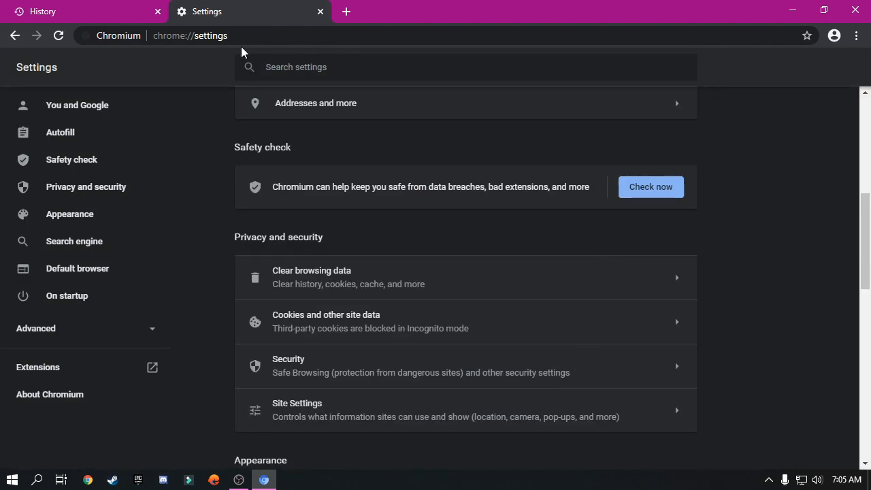
click(320, 12)
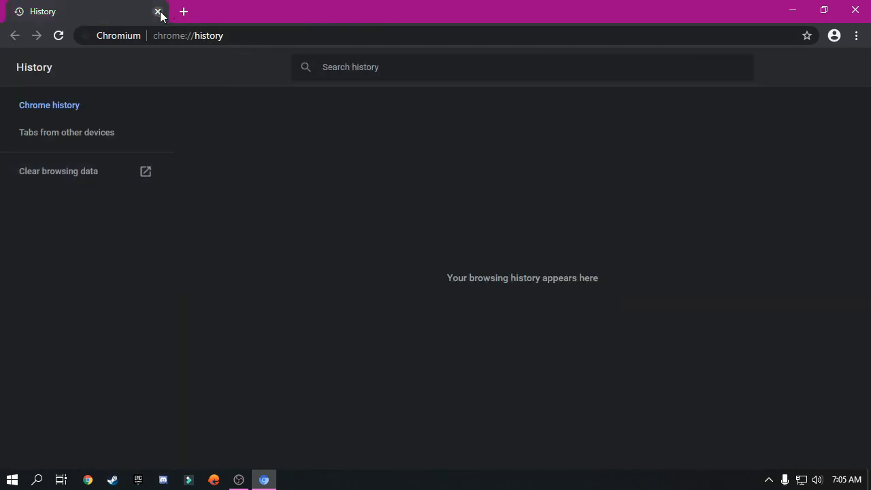
click(158, 12)
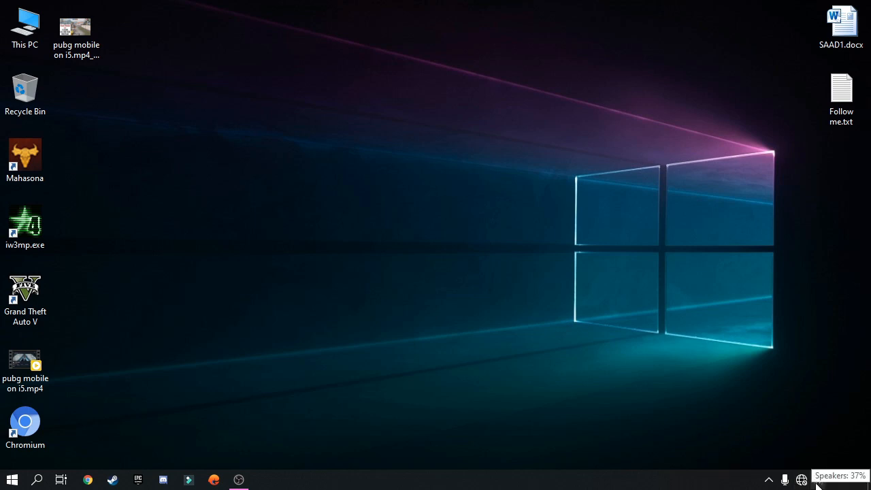
mouse_move(267, 215)
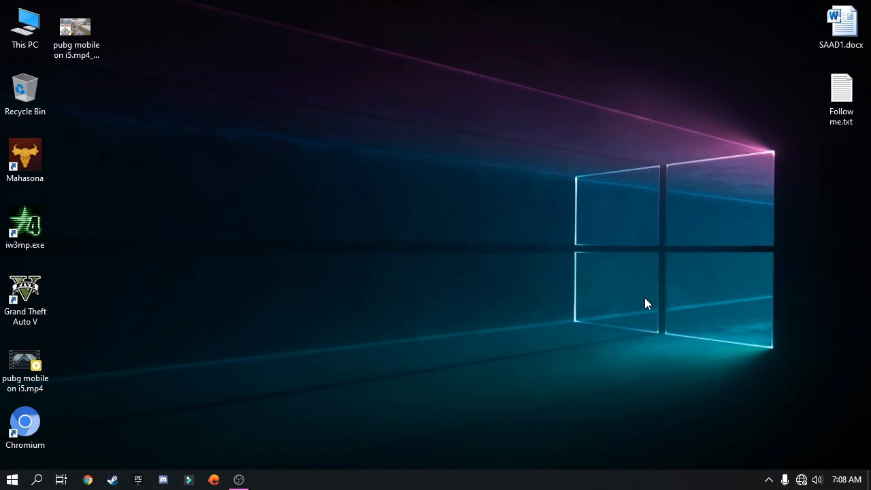
mouse_move(784, 479)
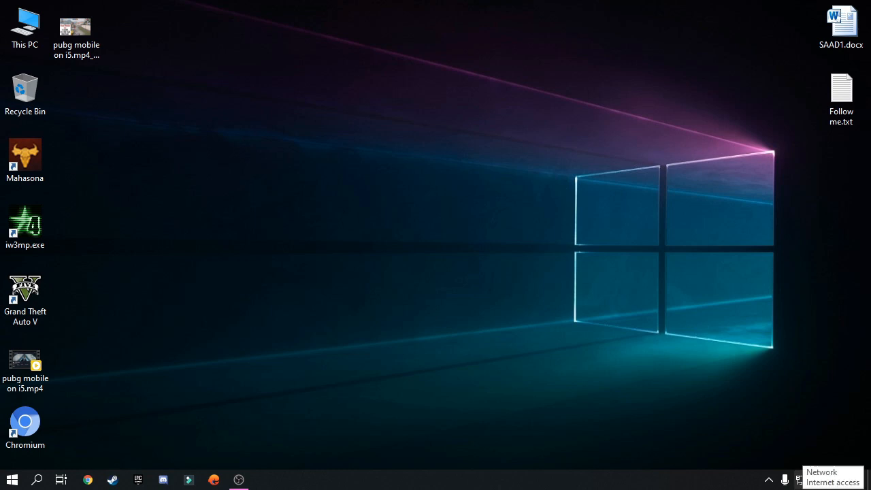
mouse_move(254, 154)
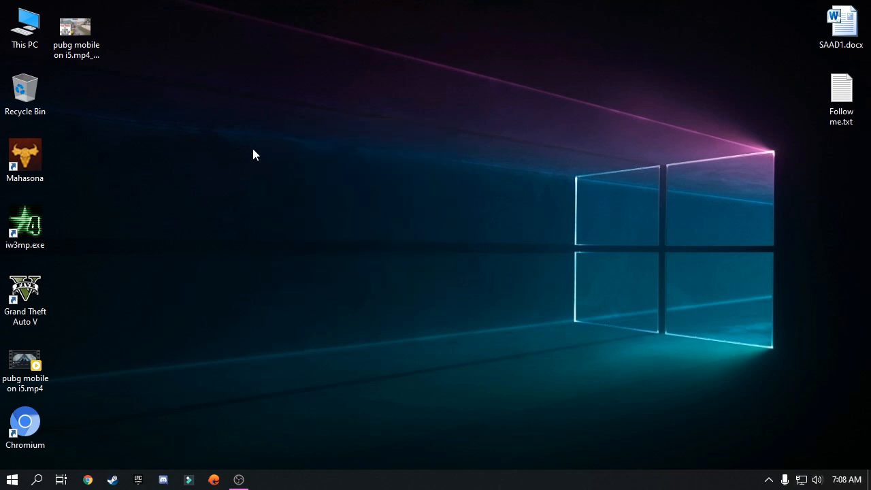
mouse_move(41, 450)
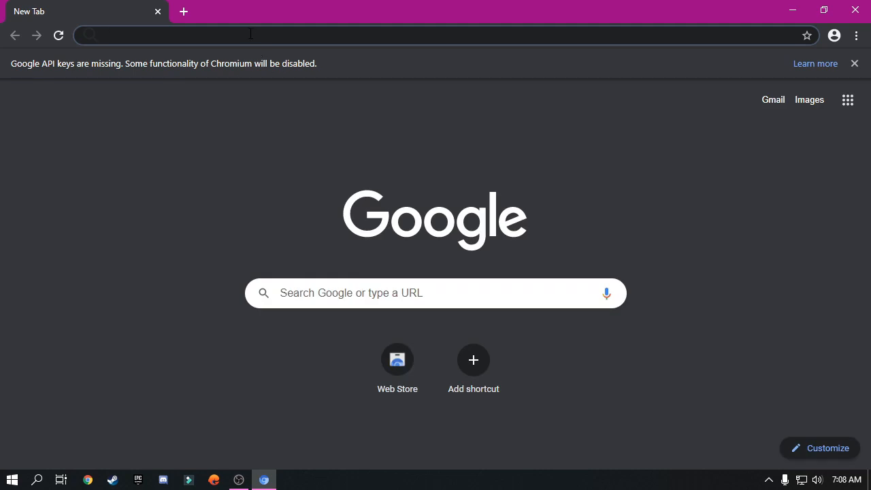
- Search Google for 'hola vpn' and open the Hola Free VPN Proxy Unblocker Web Store result
text(hola vpn ch)
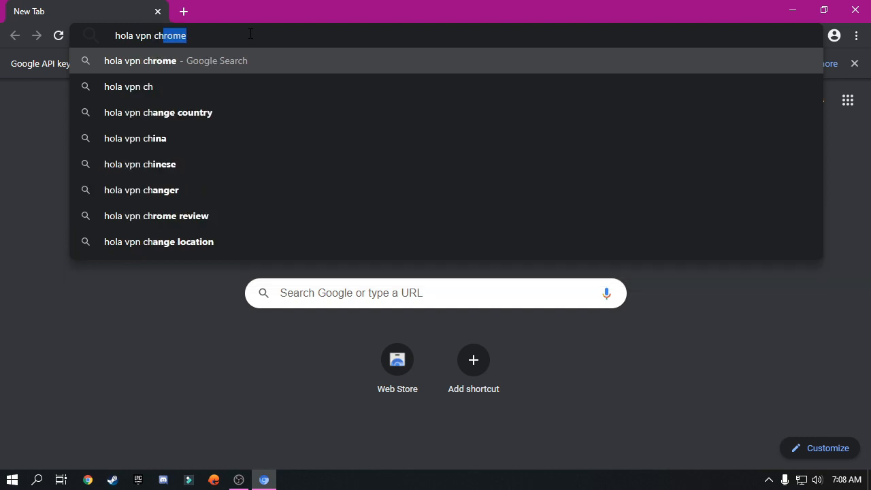
key(Return)
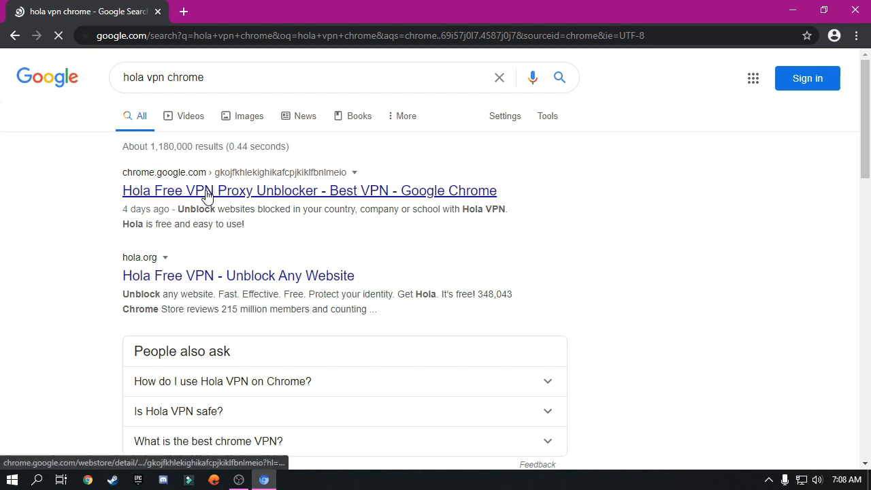
click(309, 191)
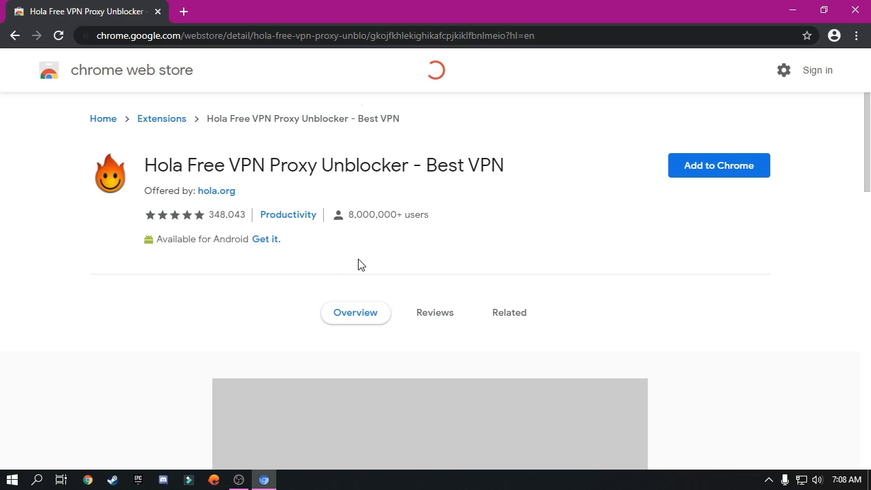
- Add the Hola Free VPN Proxy Unblocker extension to Chromium and confirm the installation
click(718, 166)
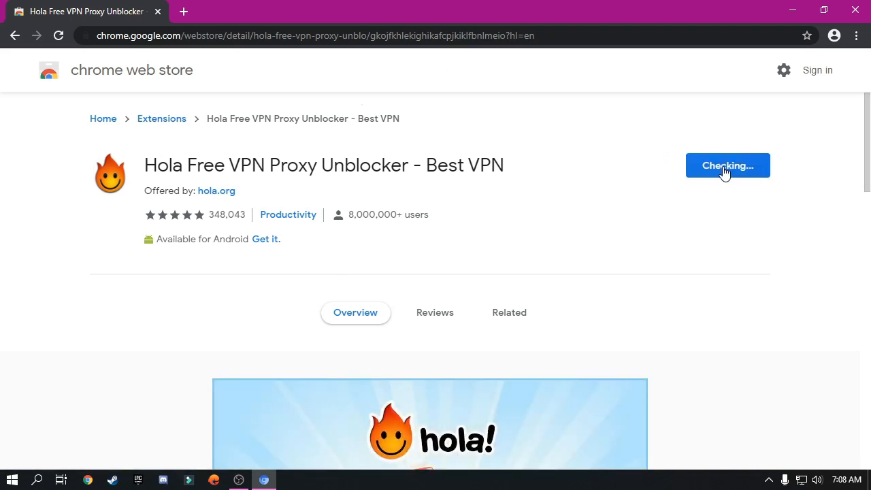
mouse_move(486, 285)
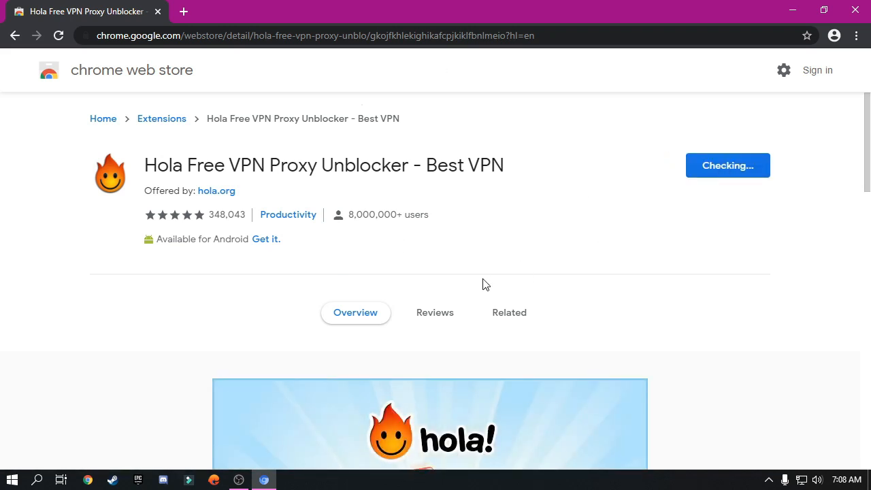
click(727, 165)
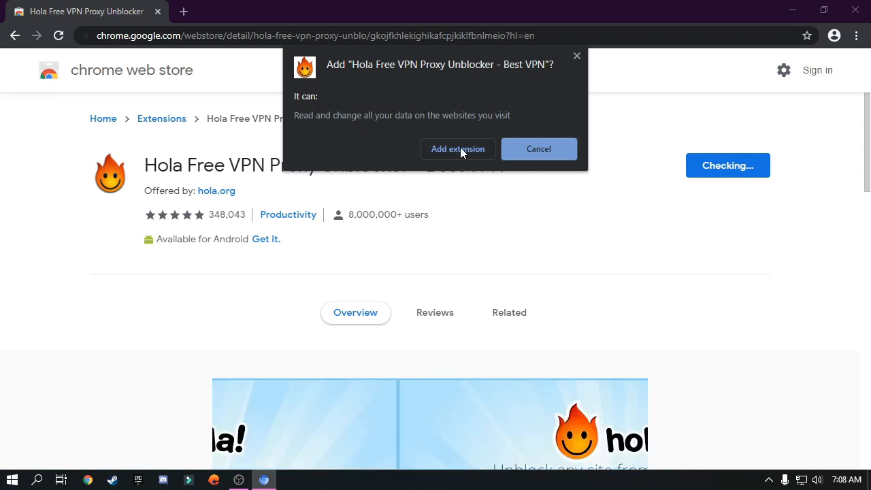
click(457, 149)
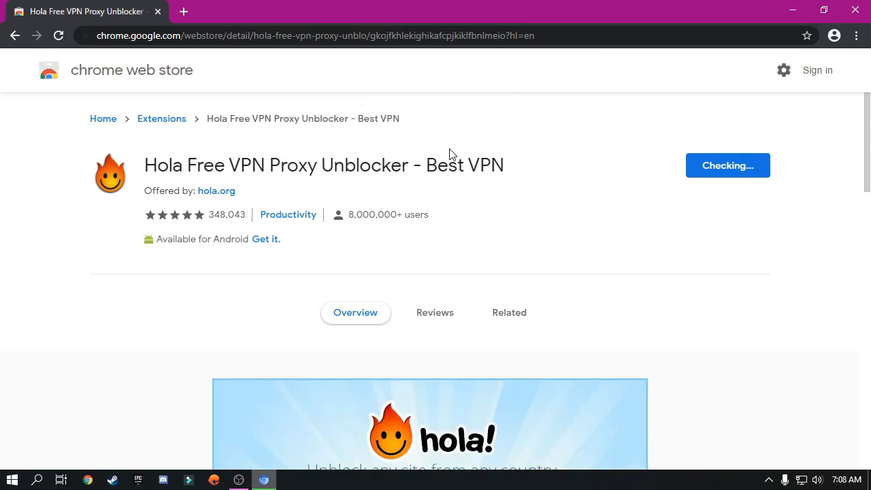
mouse_move(458, 260)
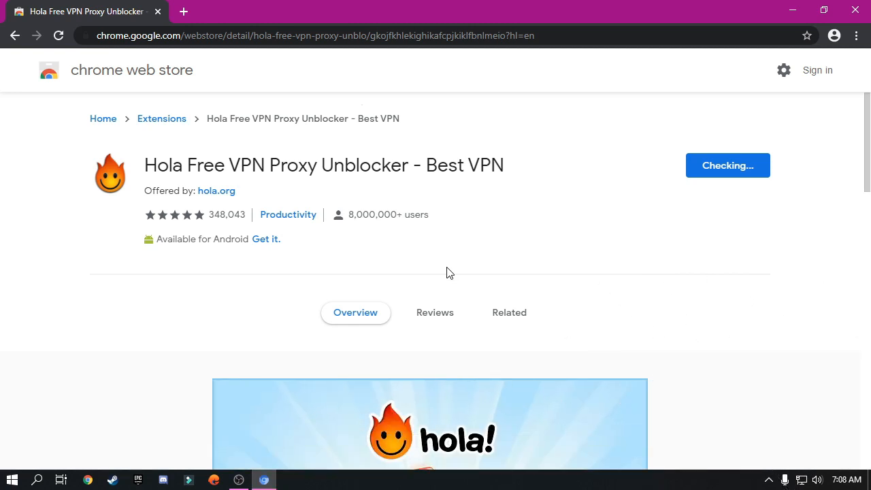
click(728, 165)
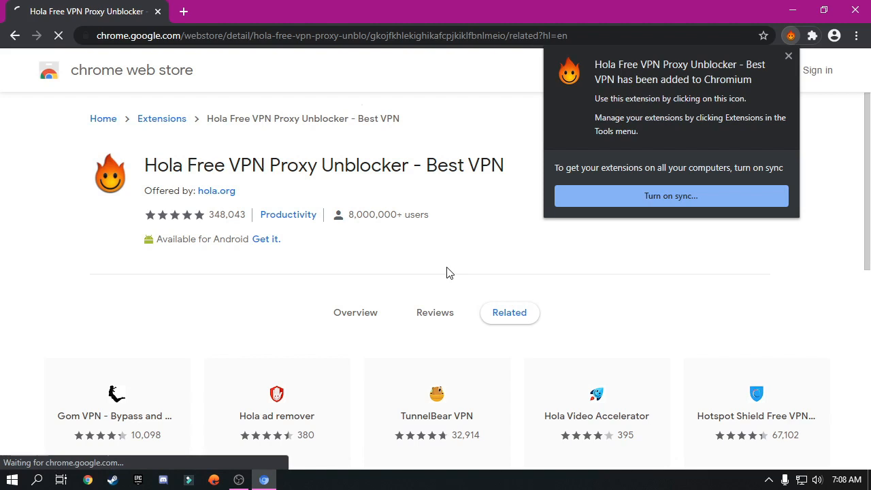
click(183, 11)
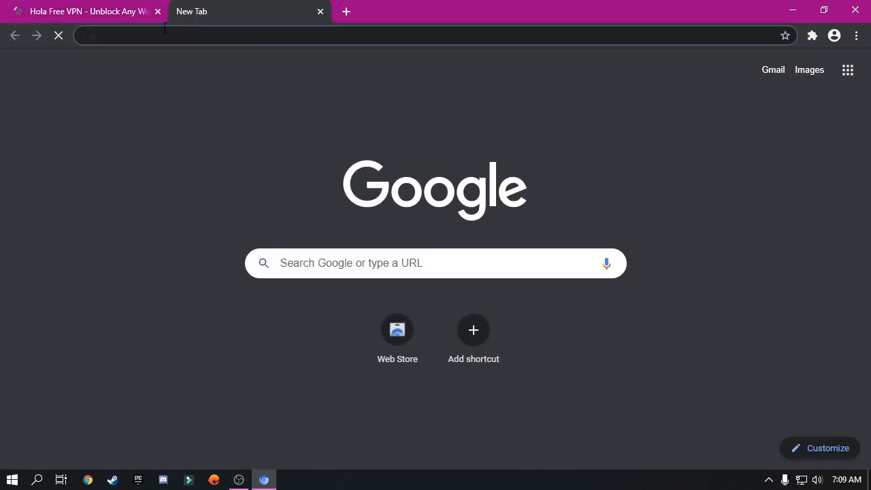
- Close the Hola welcome tab, search Google for 'omegle', and open 'Omegle: Talk to strangers!'
click(157, 12)
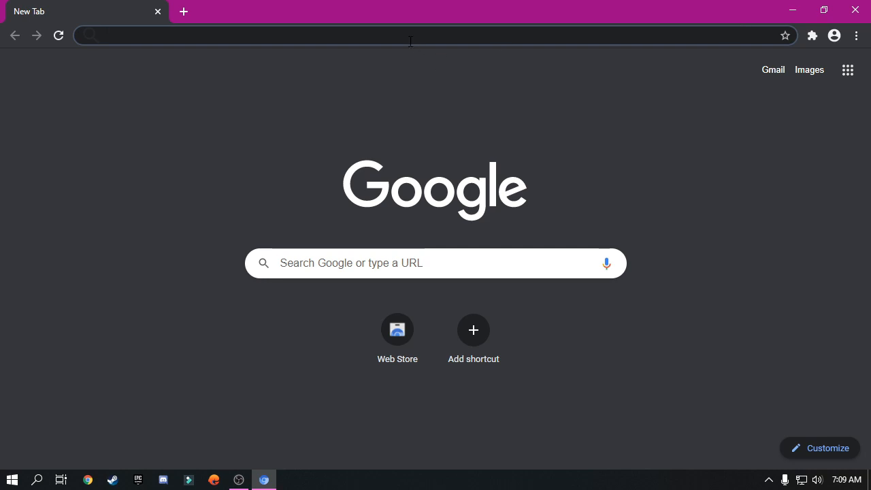
text(o)
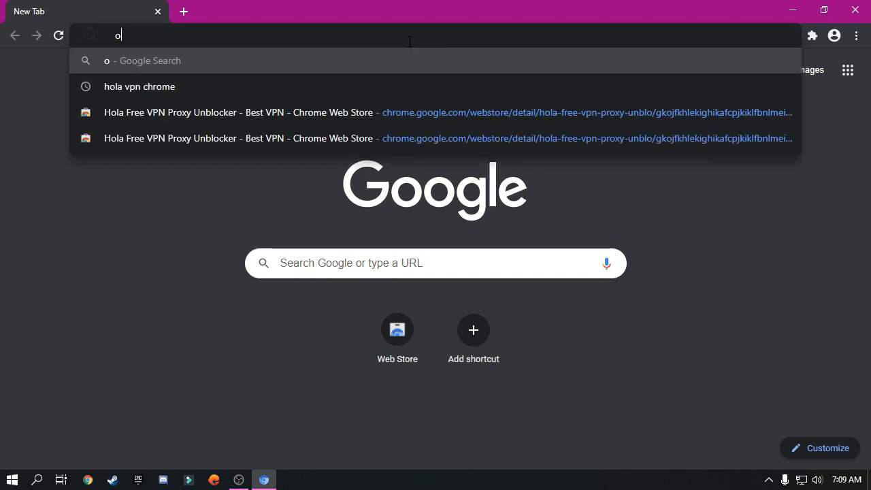
text(megle)
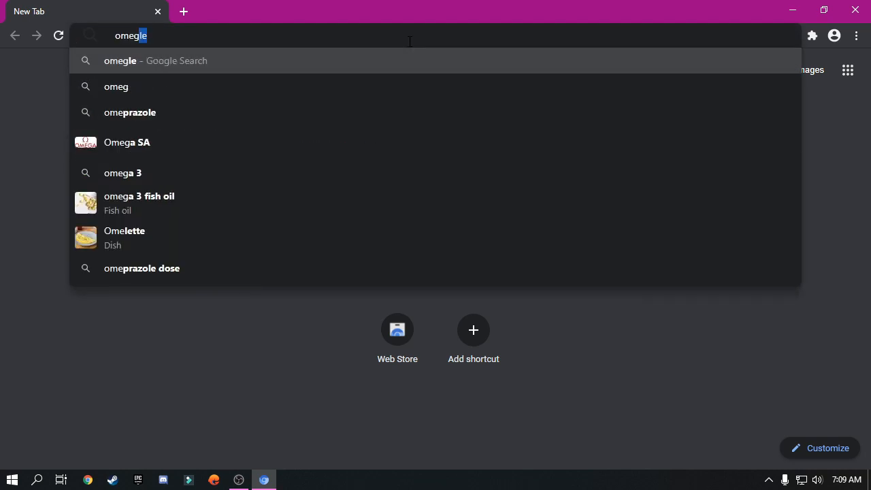
key(Return)
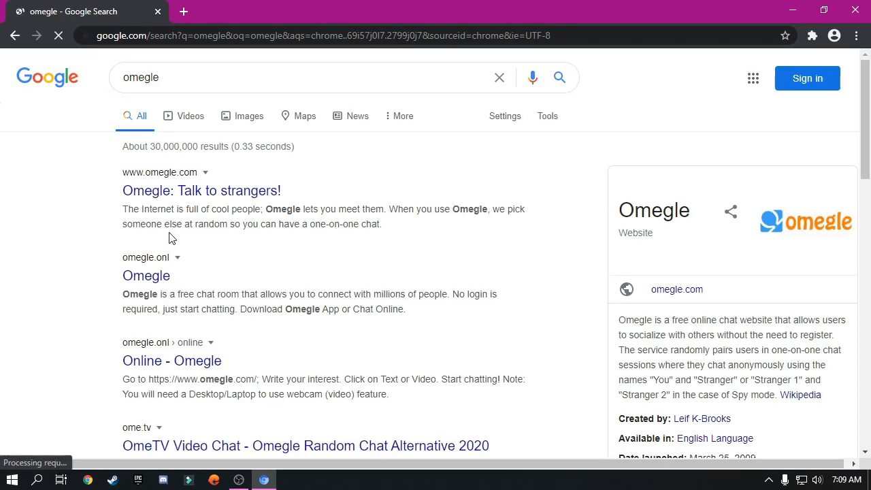
click(202, 191)
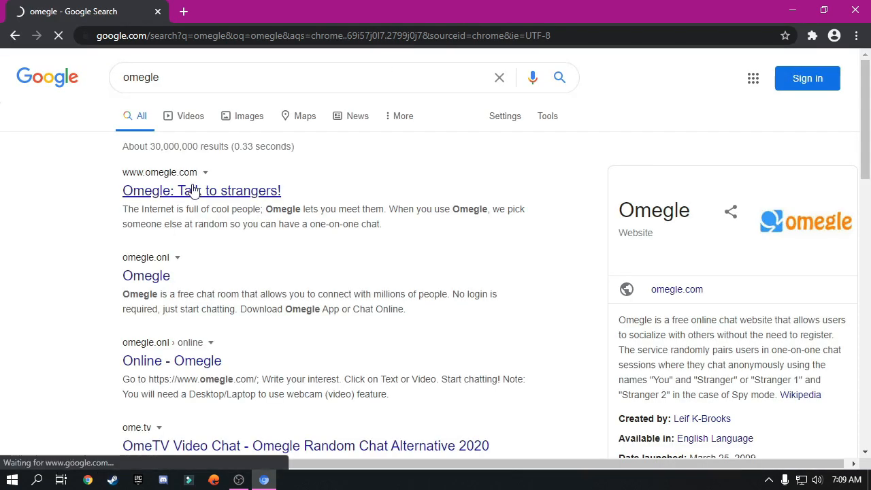
click(202, 190)
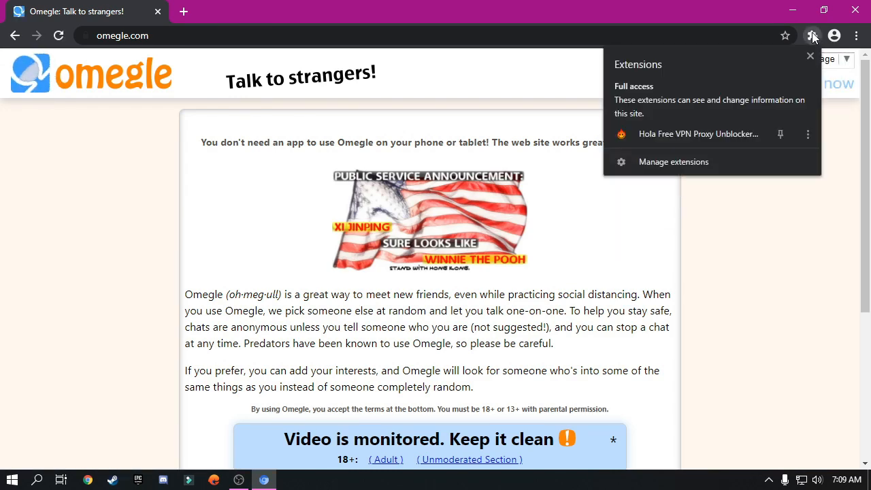
- Turn on Hola Free VPN from the Extensions menu with a United States server
click(620, 134)
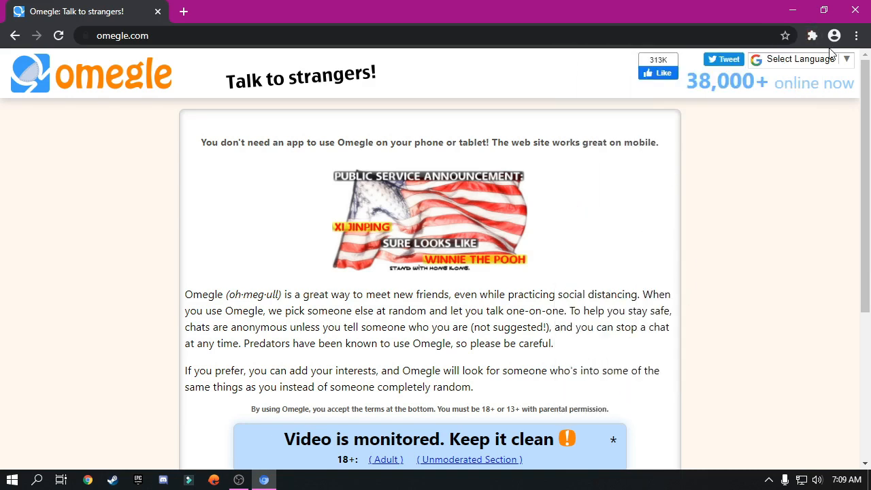
click(812, 35)
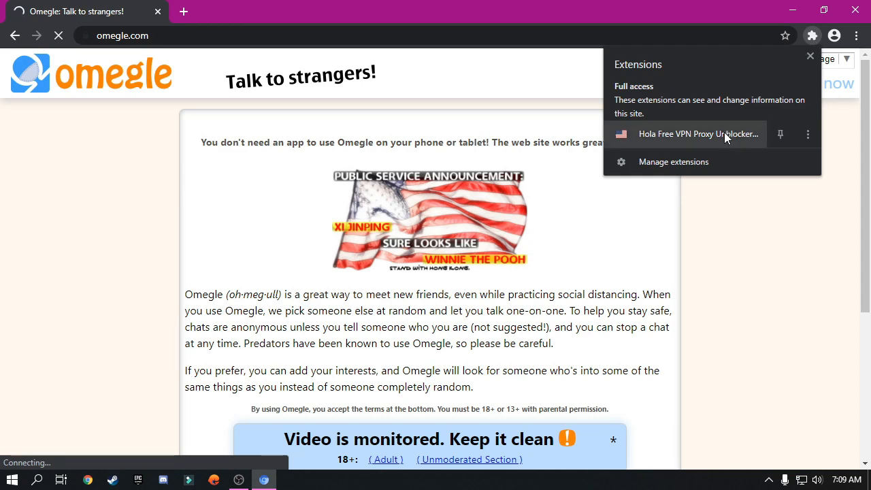
click(699, 133)
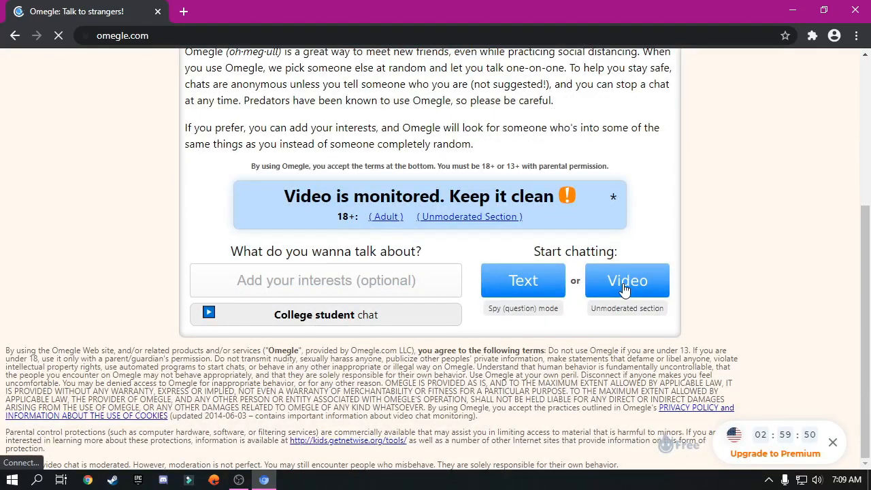
- Start an Omegle video chat and skip to a new random stranger
click(627, 280)
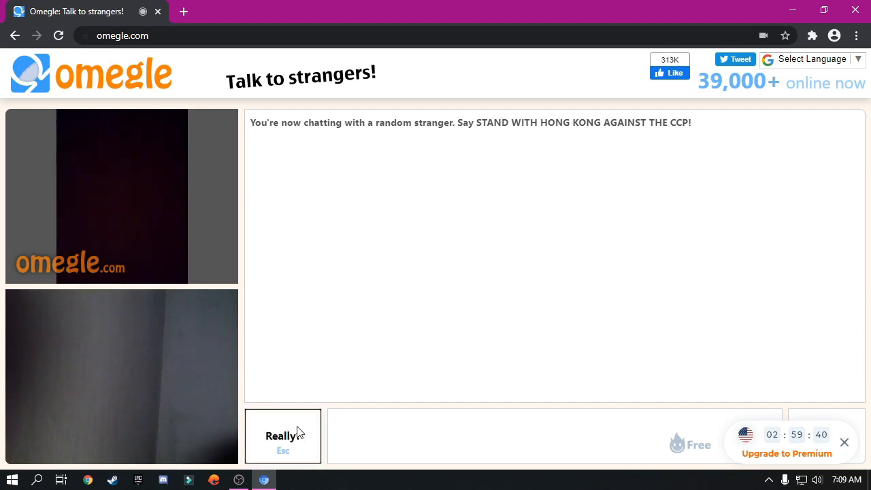
click(282, 436)
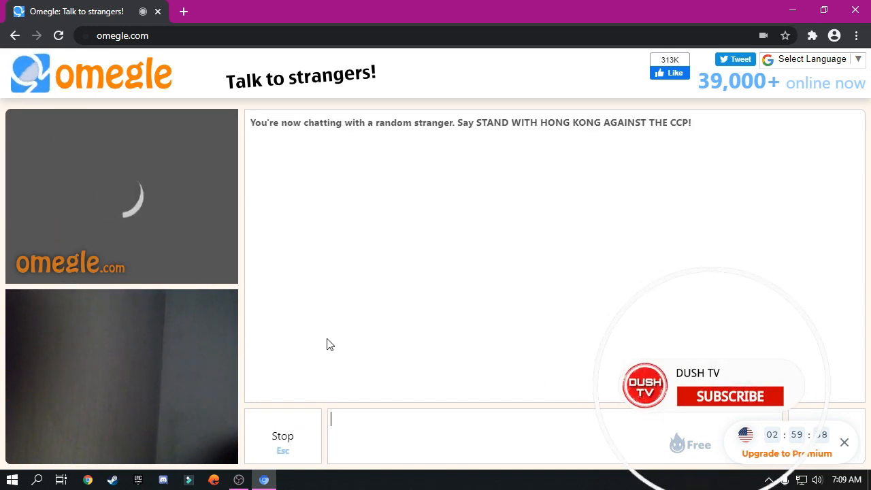
click(729, 397)
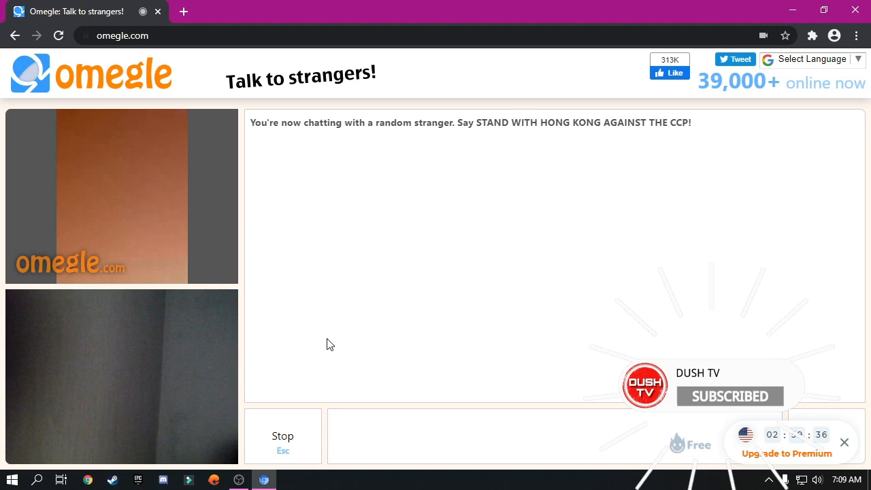